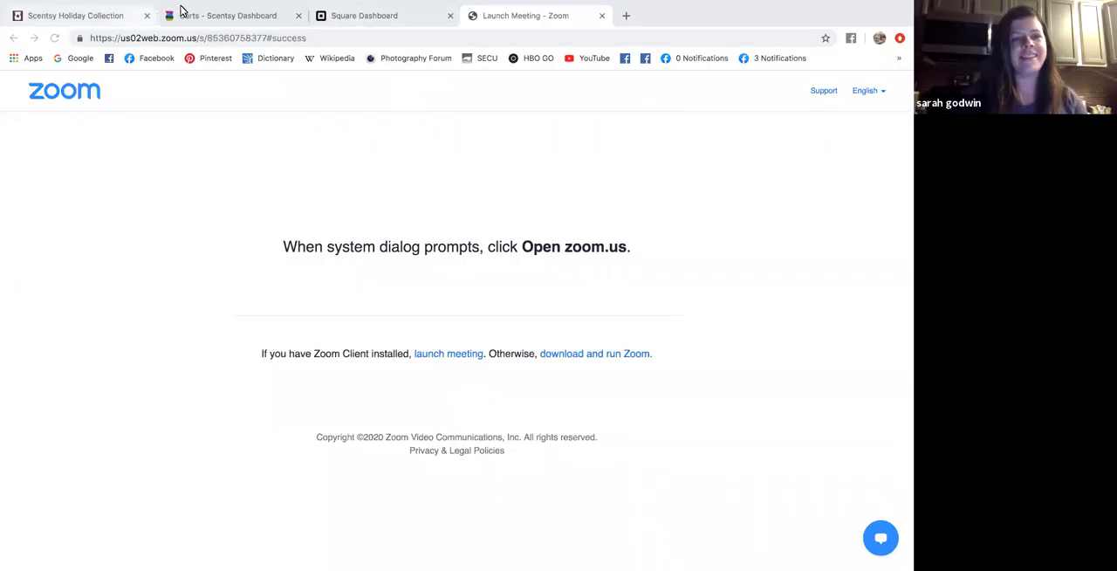
Switch Chrome to the 'Carts - Scentsy Dashboard' tab showing the party cart.
left_click(231, 16)
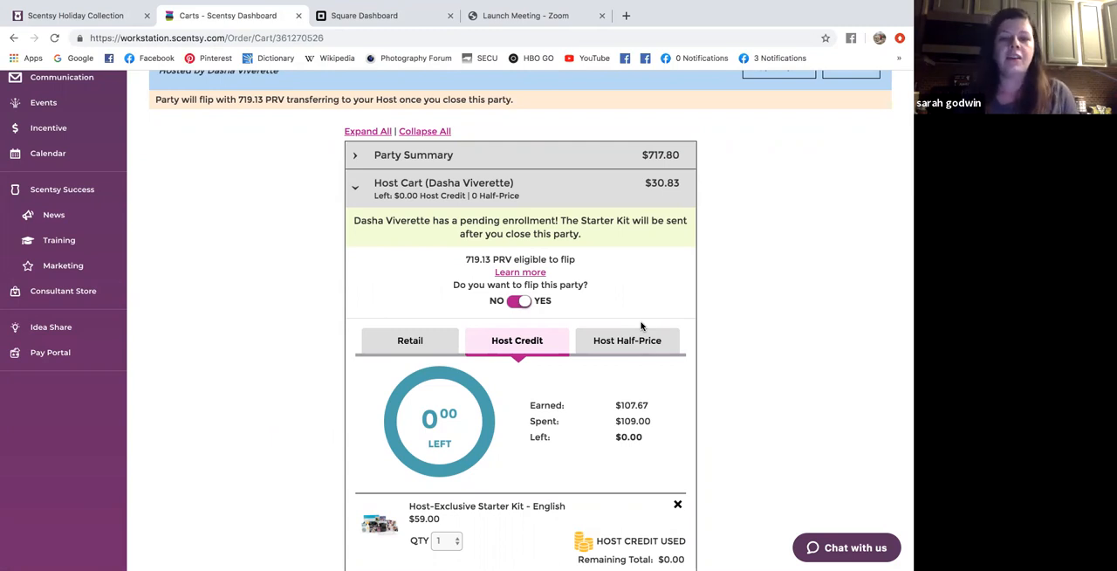
scroll("down", 3)
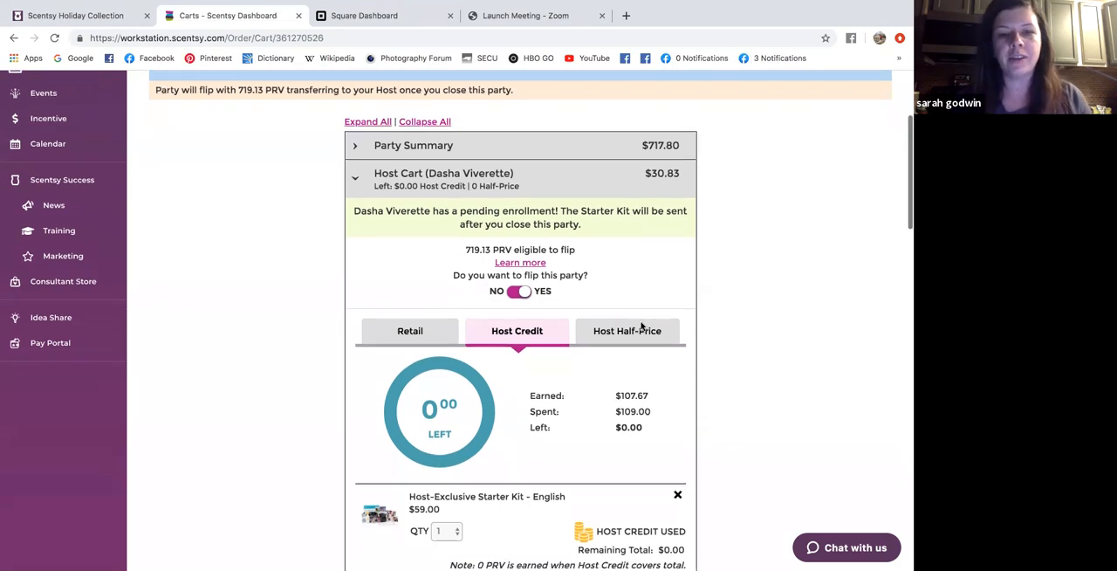
scroll("down", 3)
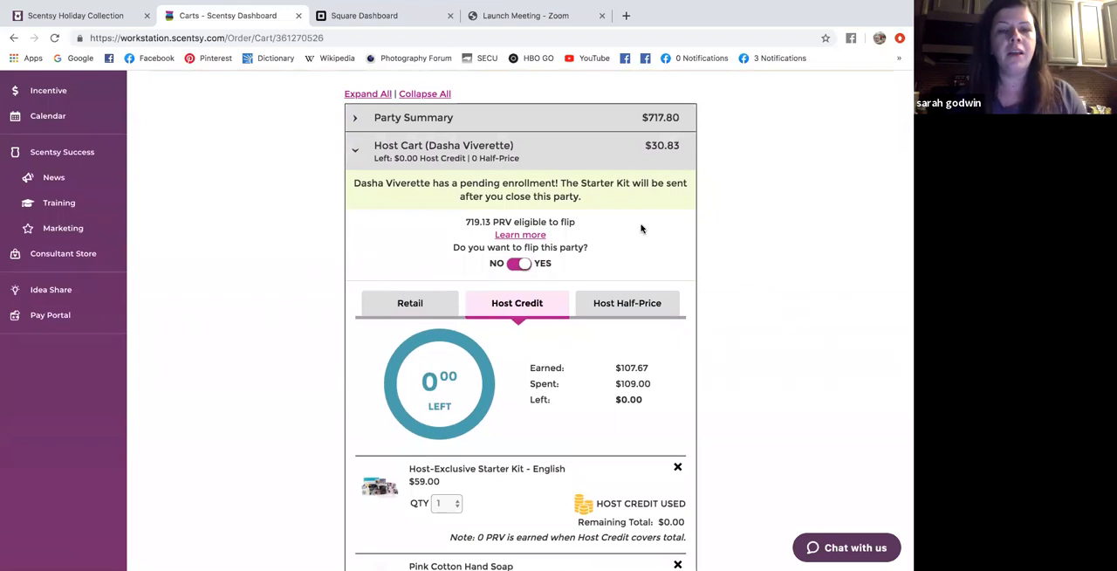
scroll("down", 3)
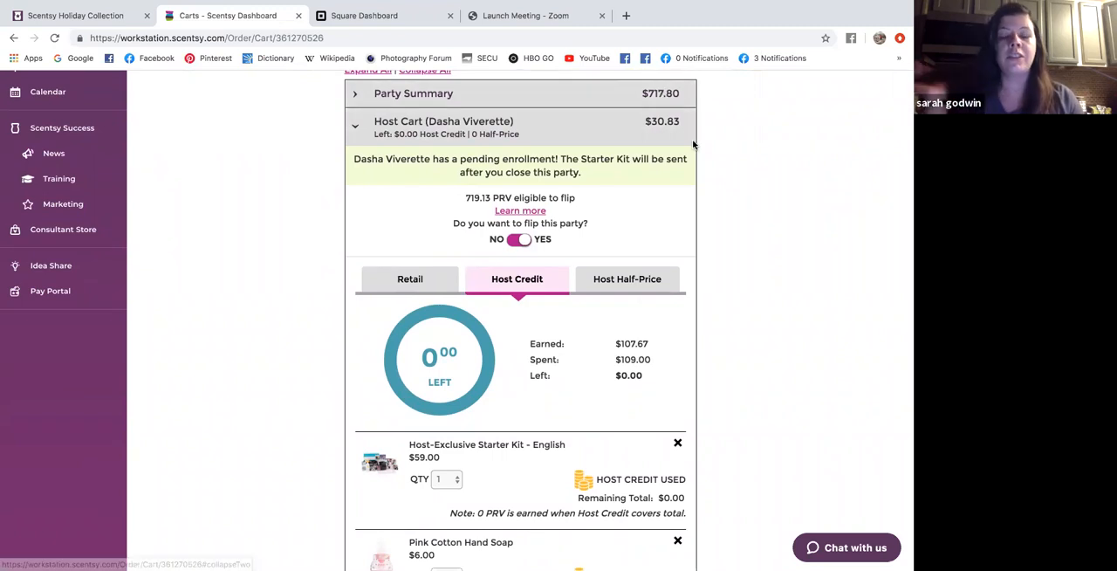
mouse_move(725, 227)
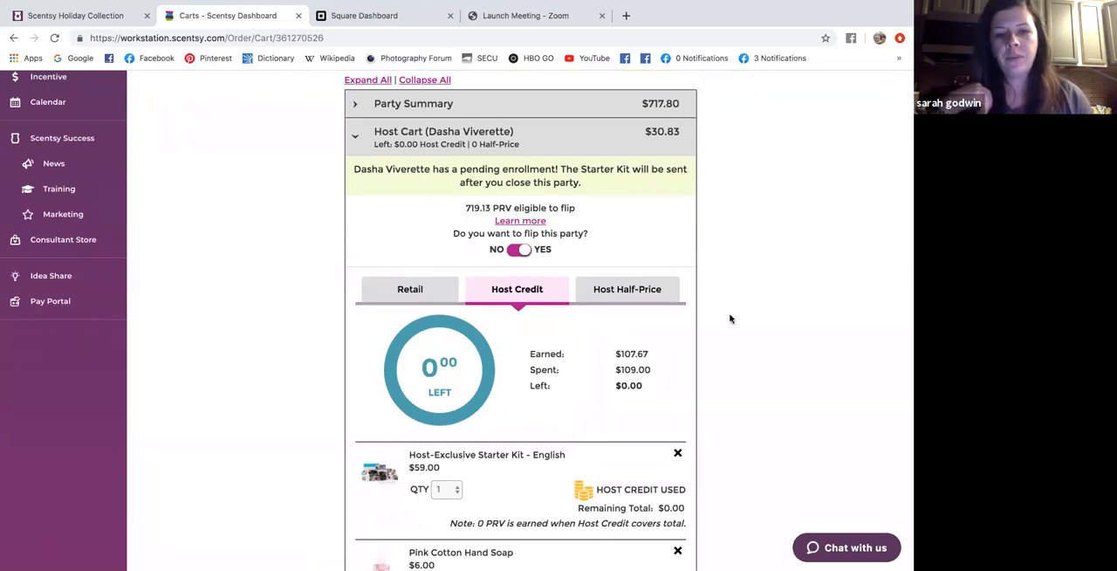
scroll("down", 3)
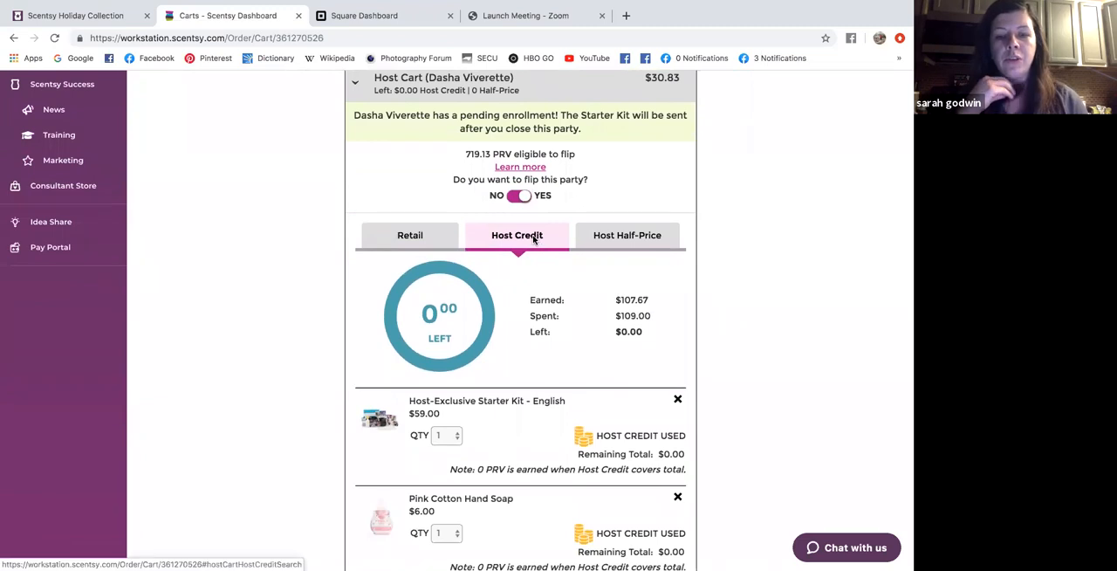
scroll("down", 3)
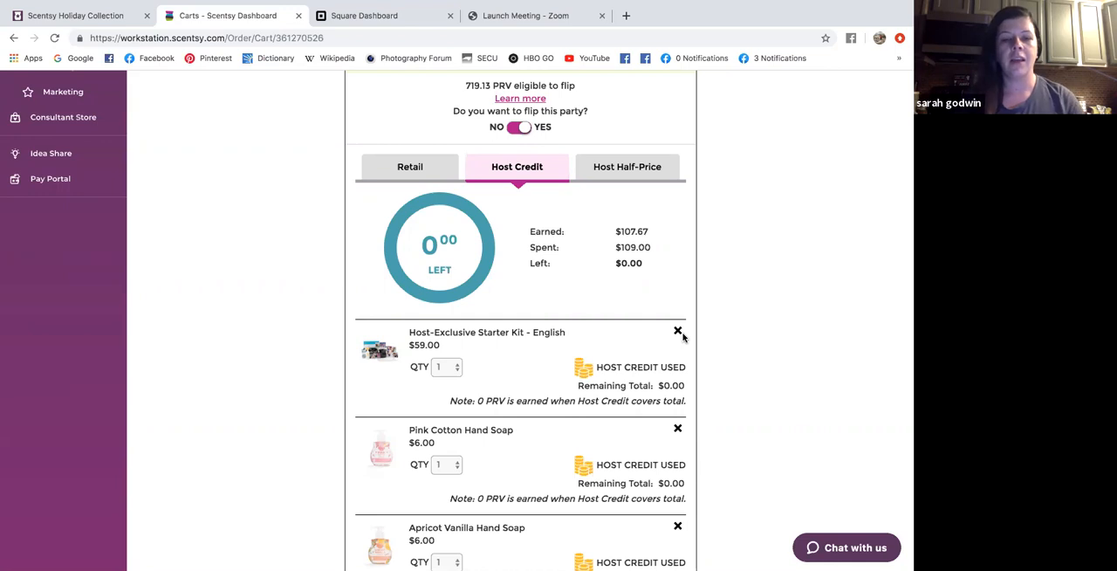
scroll("down", 3)
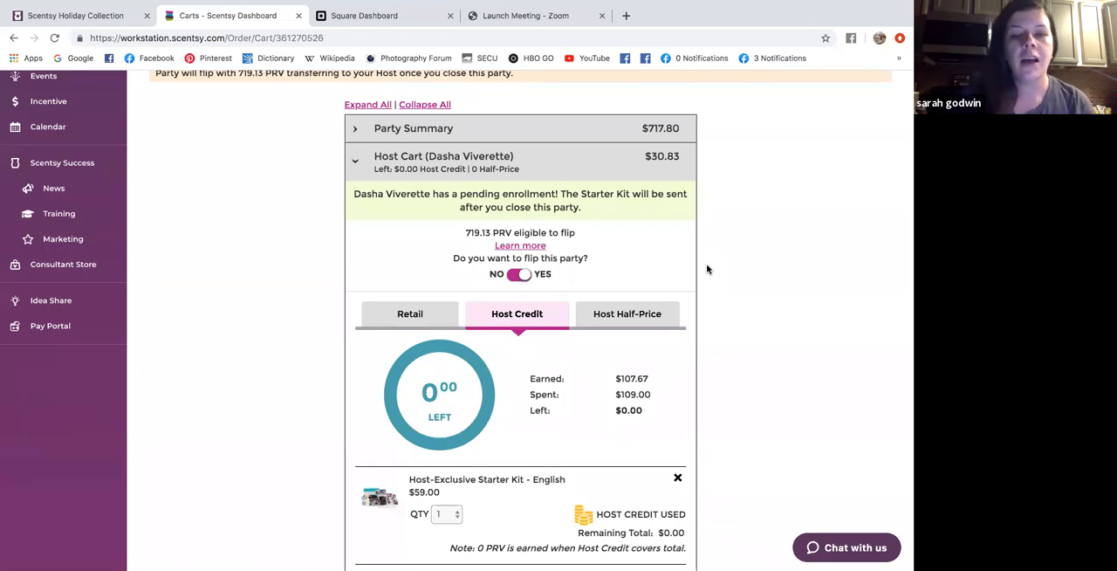
mouse_move(590, 192)
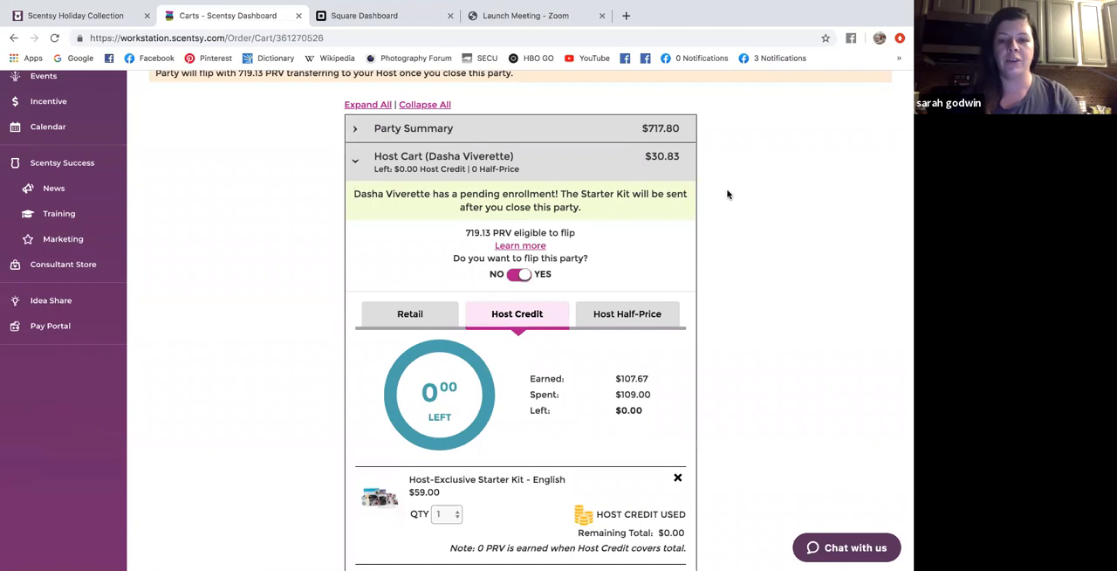
scroll("down", 3)
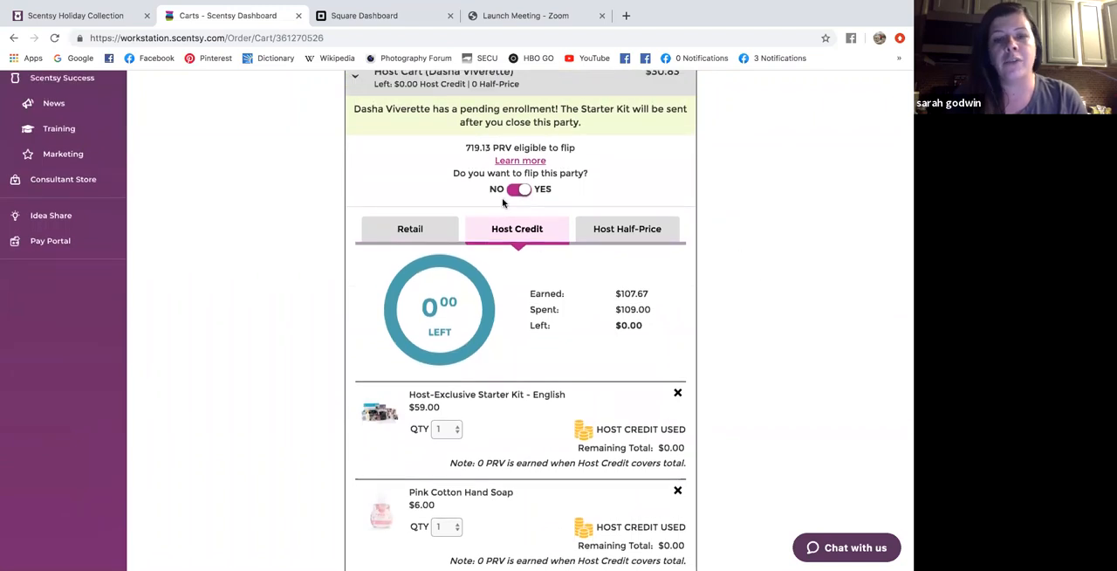
mouse_move(628, 128)
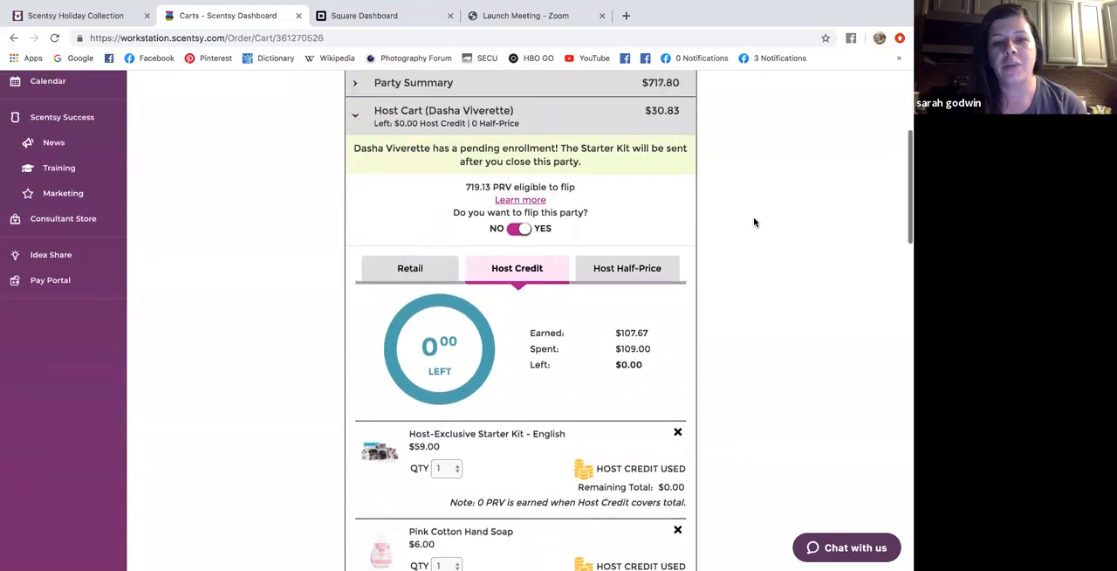
Scroll down the party cart to review the host cart's starter kit and flip setting.
scroll("down", 3)
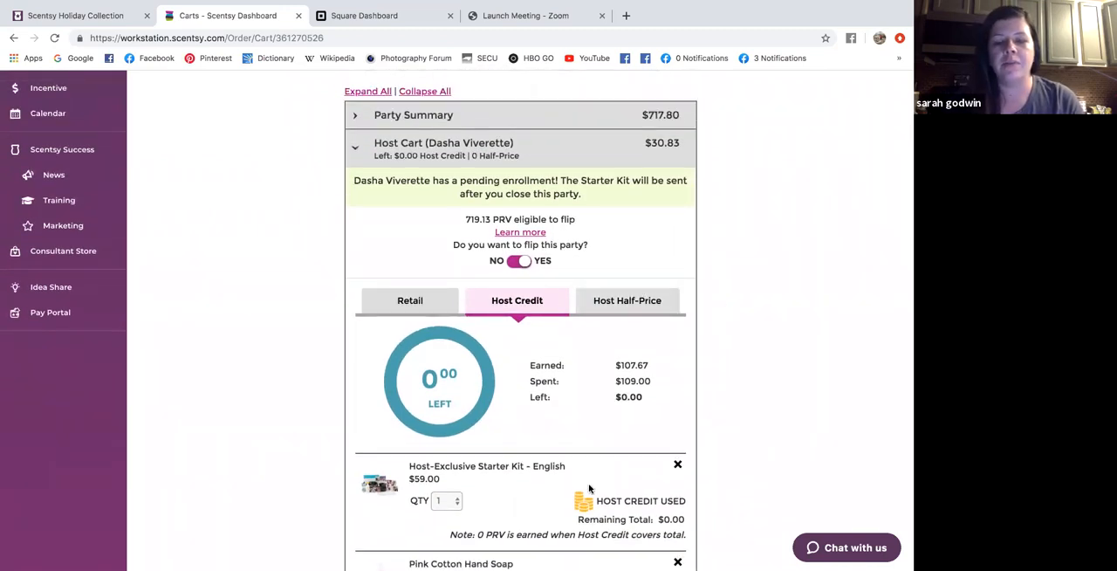
scroll("down", 3)
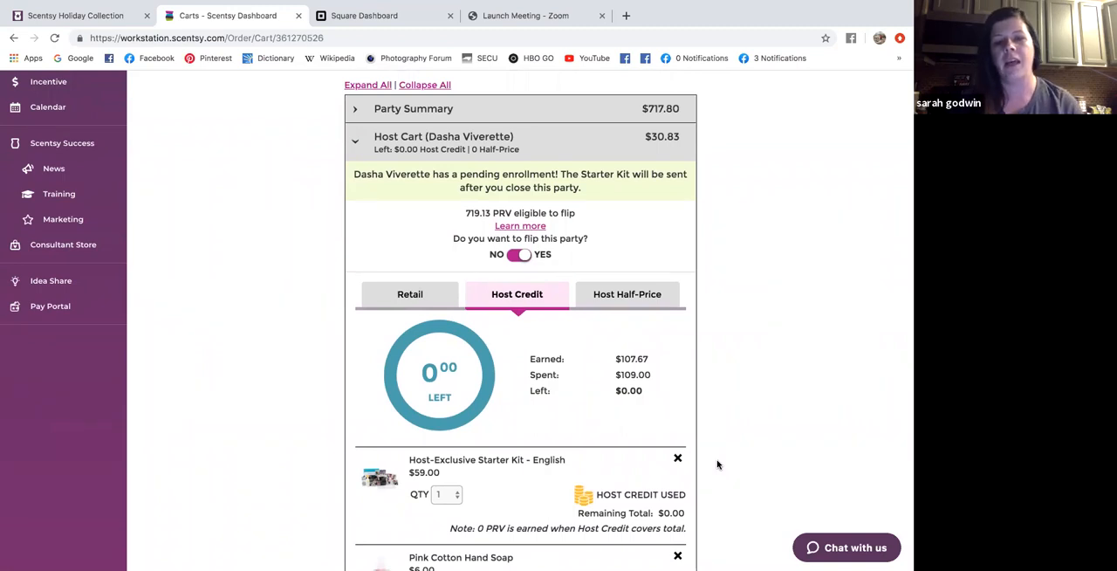
scroll("down", 3)
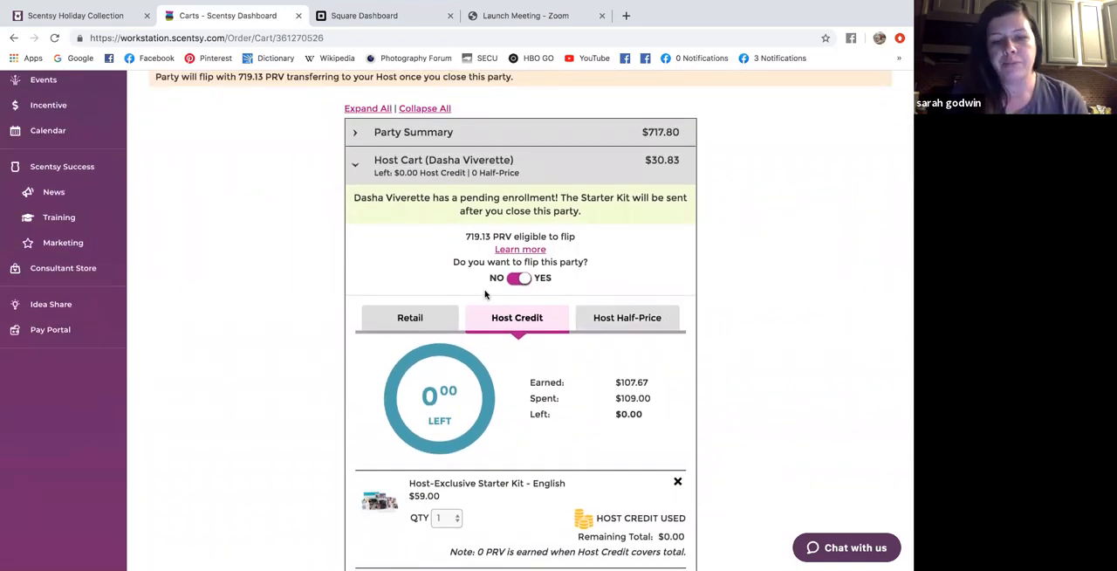
mouse_move(426, 229)
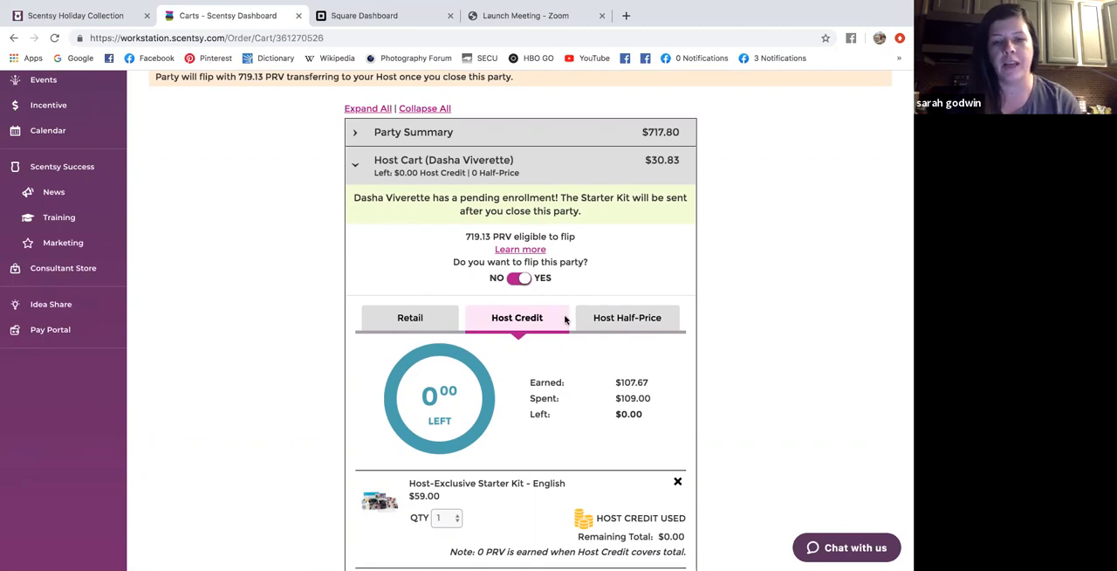
mouse_move(626, 317)
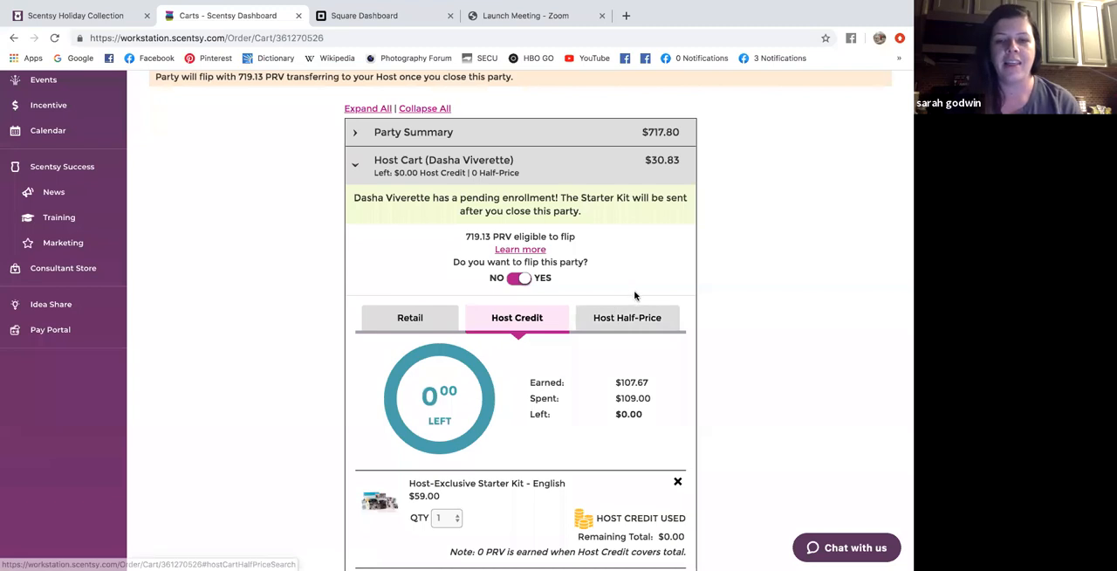
mouse_move(491, 287)
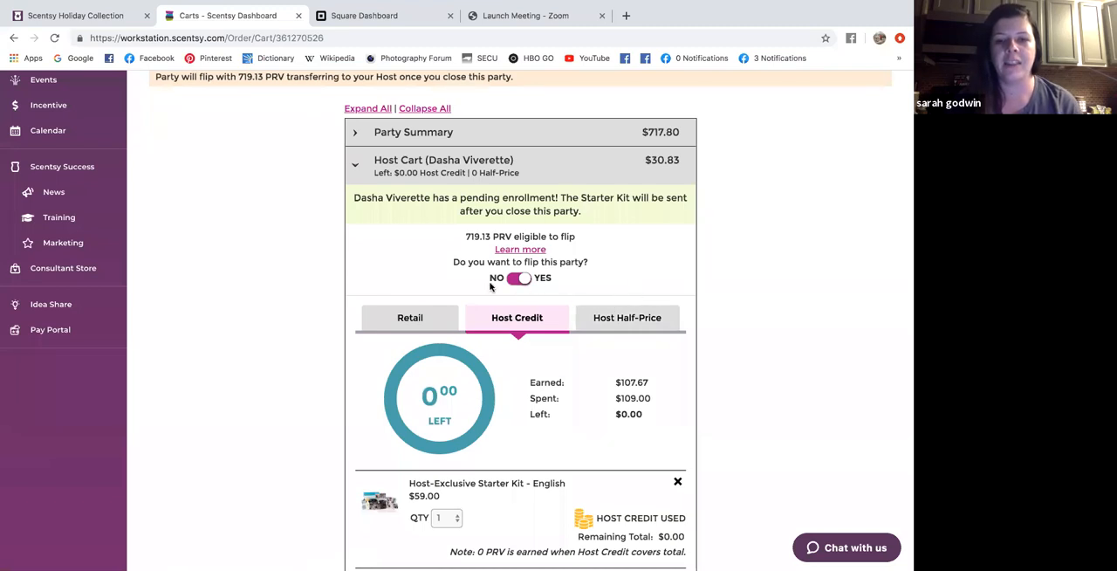
mouse_move(460, 294)
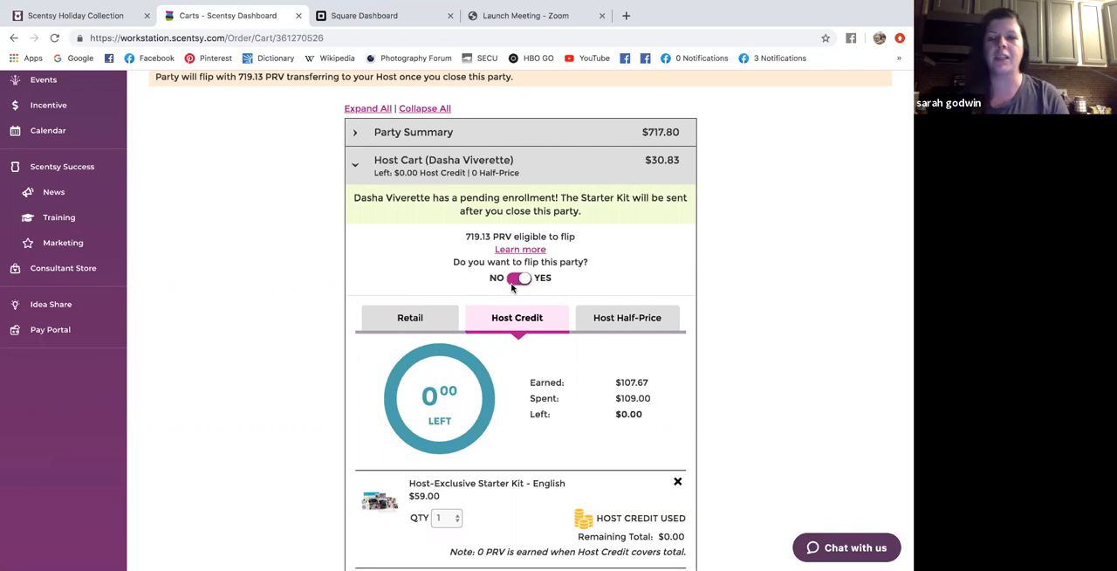
mouse_move(508, 286)
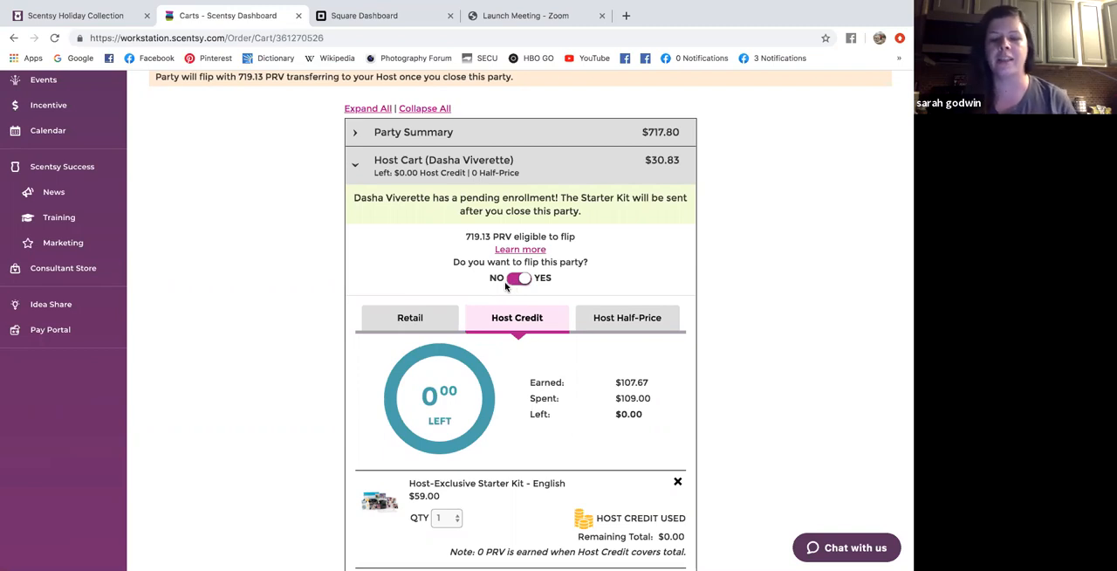
mouse_move(561, 291)
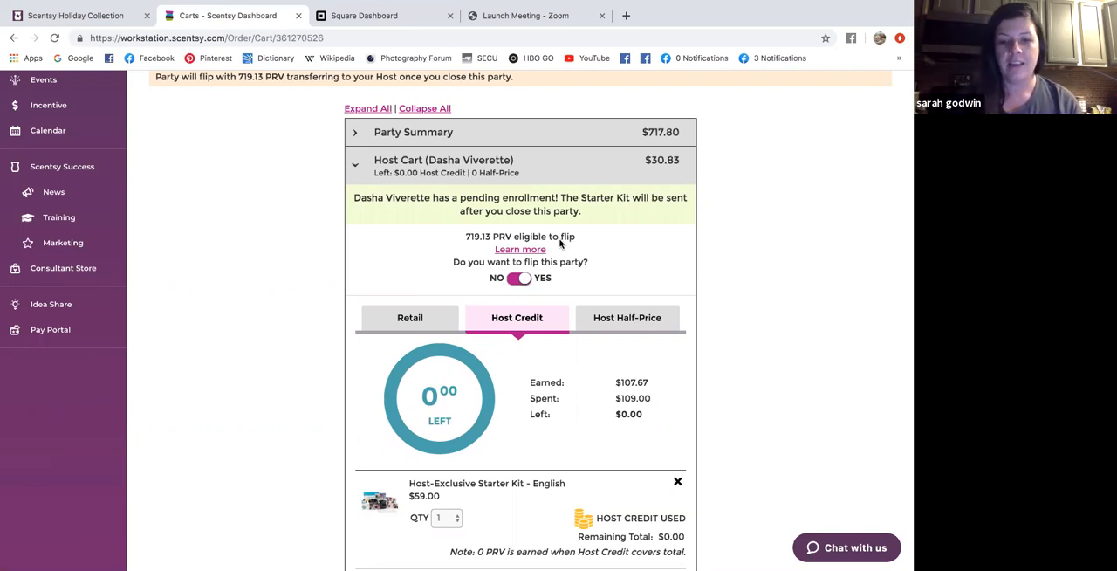
mouse_move(653, 346)
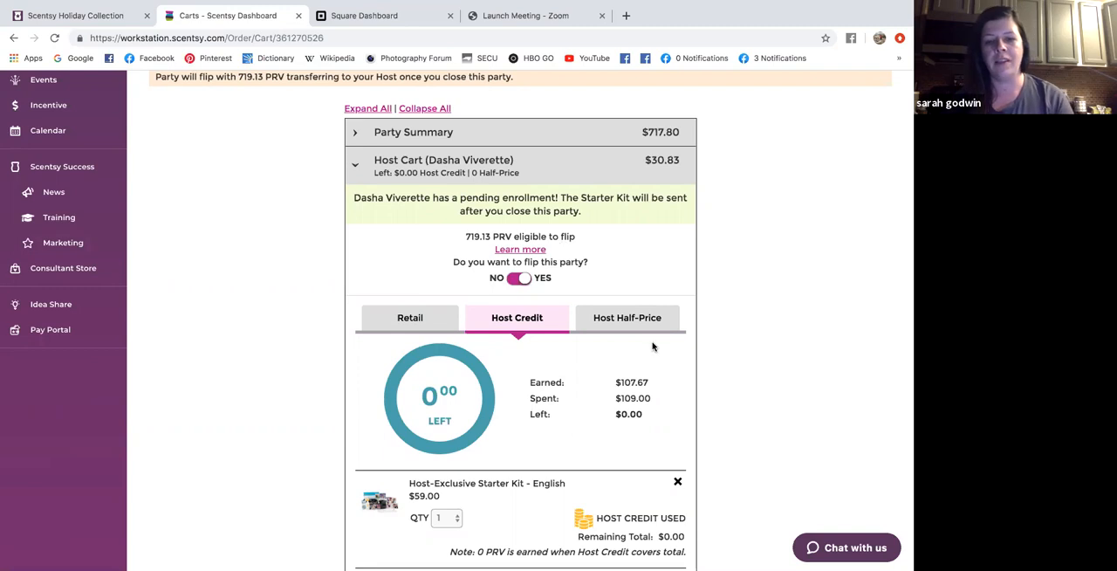
mouse_move(681, 343)
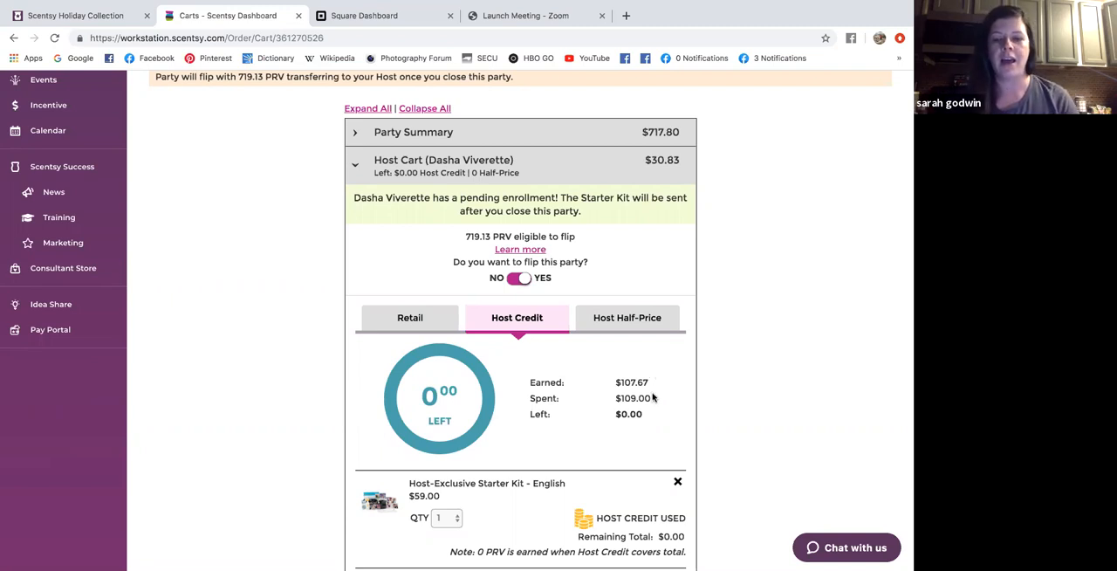
mouse_move(873, 401)
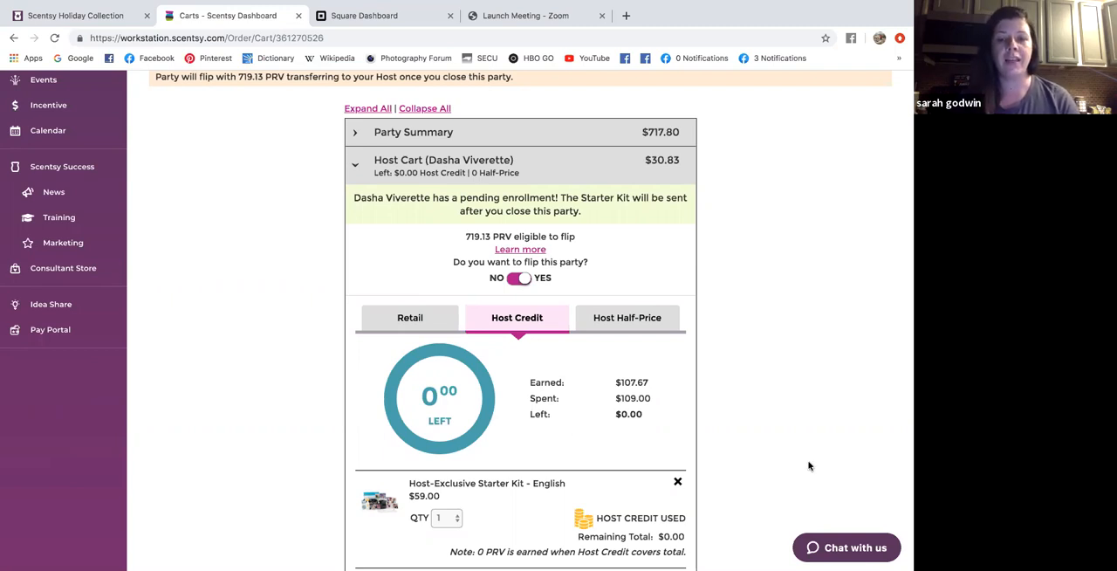
scroll("down", 3)
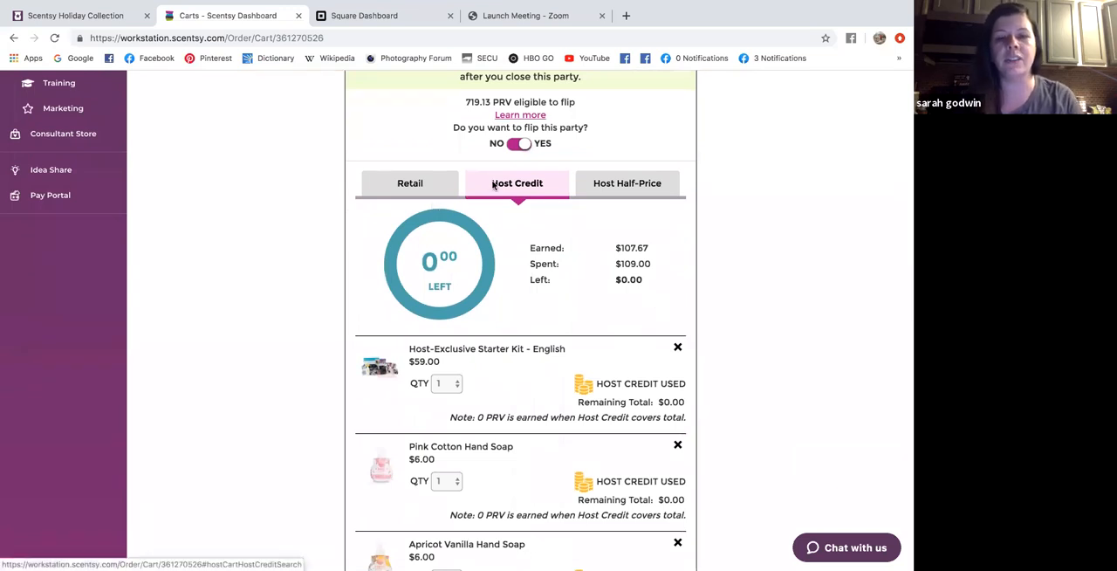
mouse_move(723, 271)
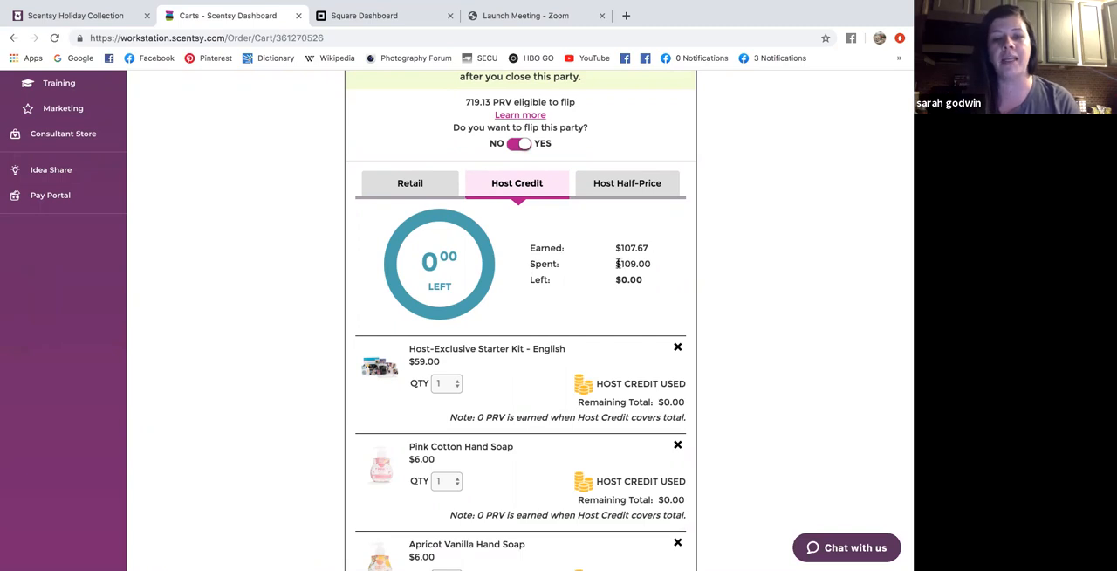
mouse_move(650, 280)
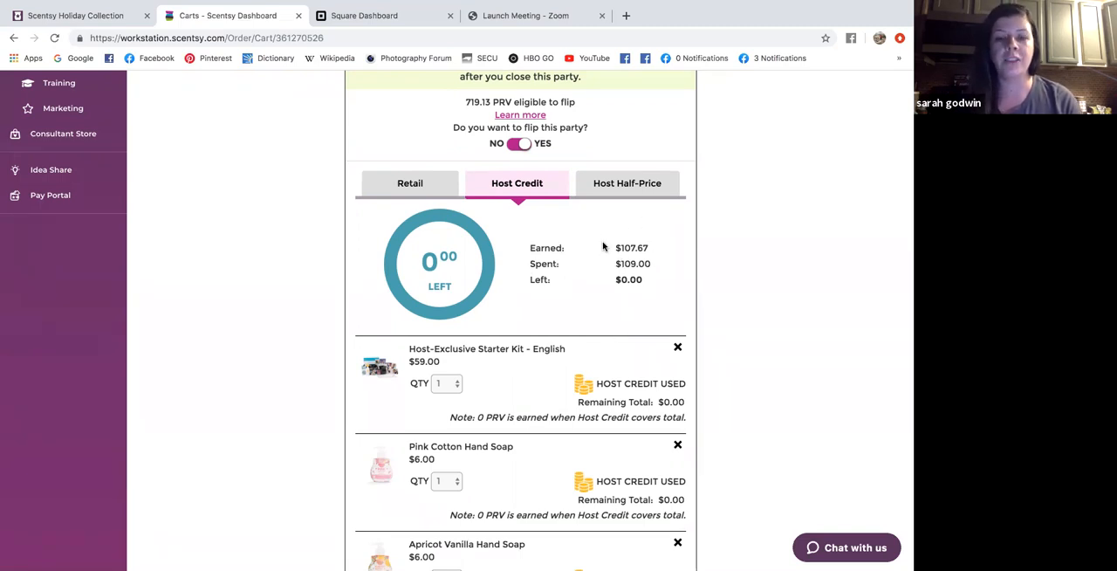
mouse_move(578, 305)
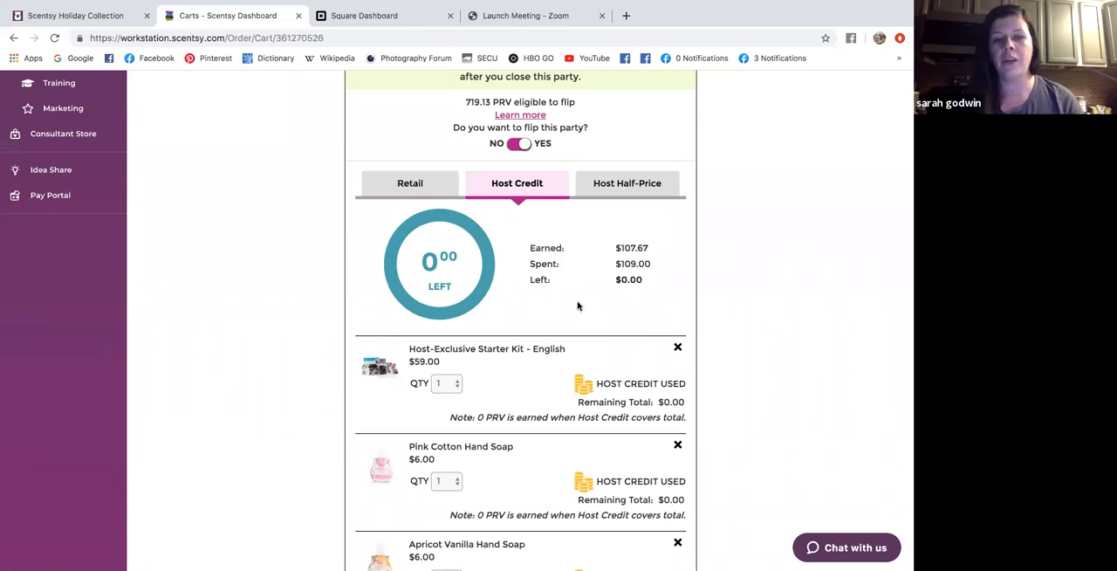
mouse_move(707, 397)
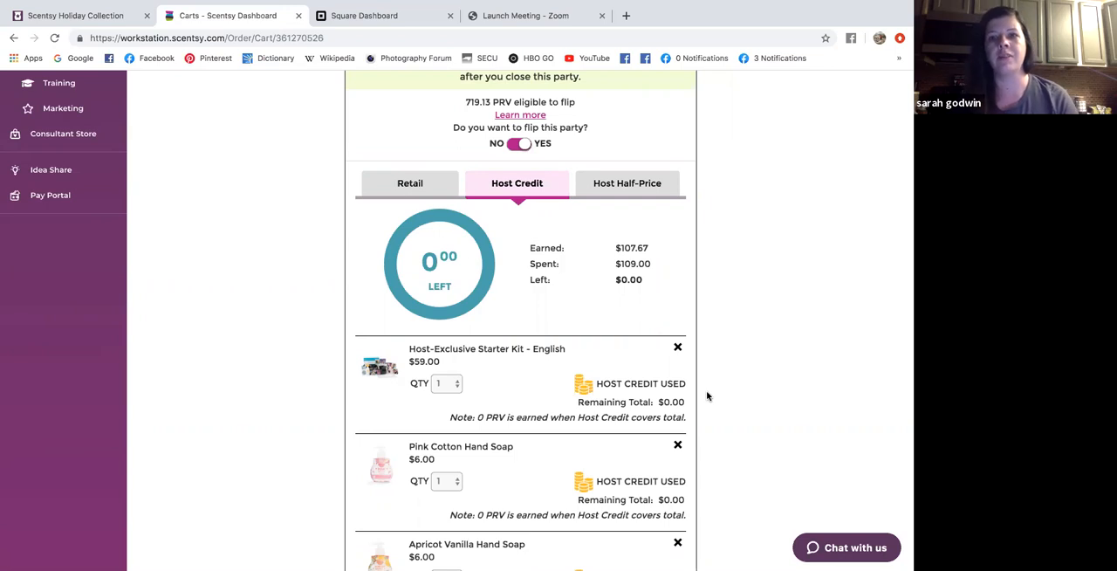
mouse_move(590, 353)
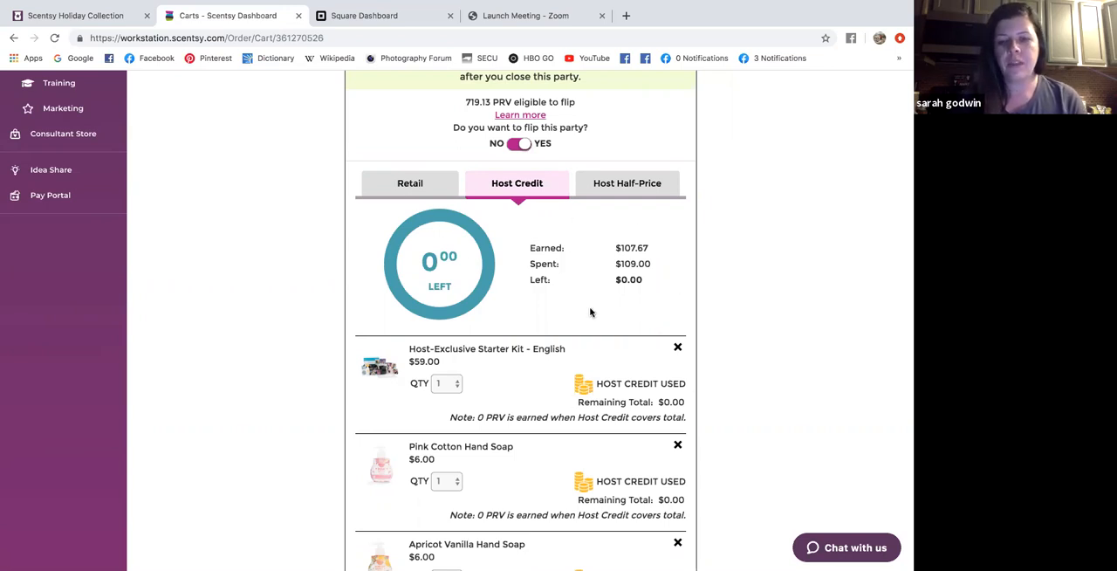
mouse_move(658, 282)
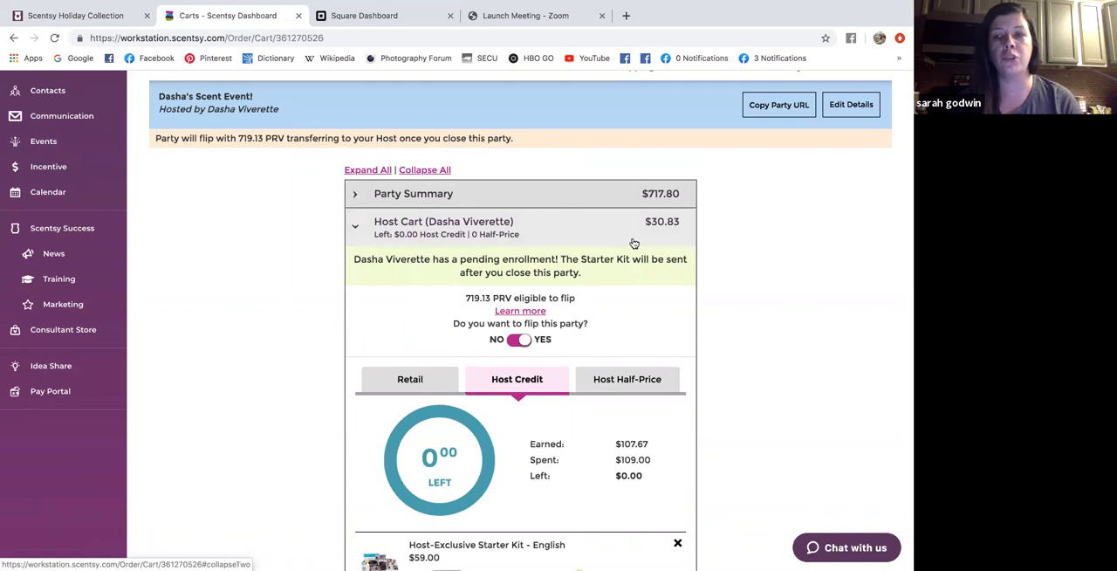
scroll("down", 3)
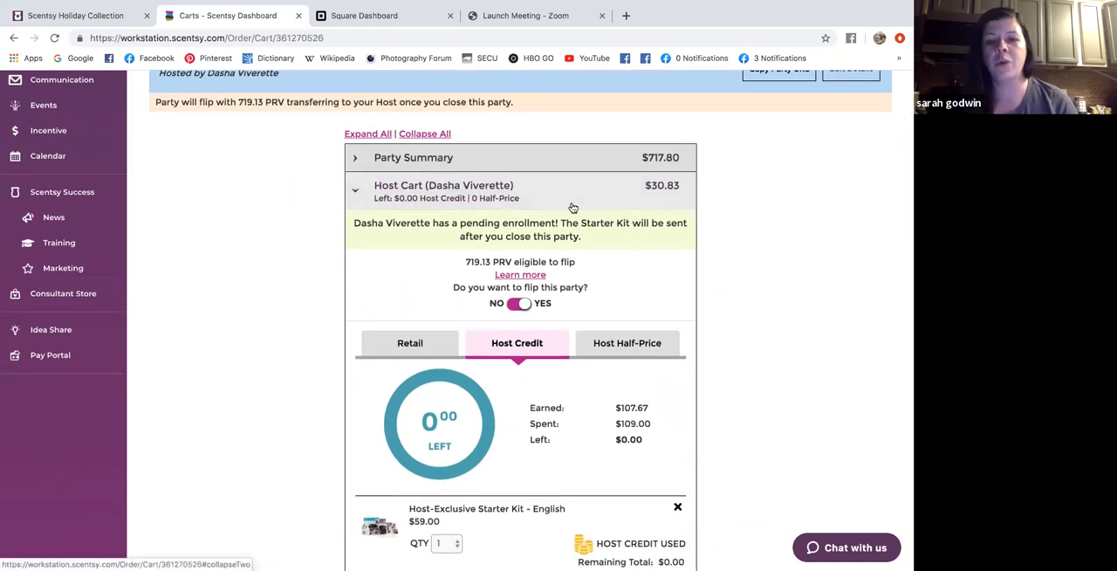
scroll("down", 3)
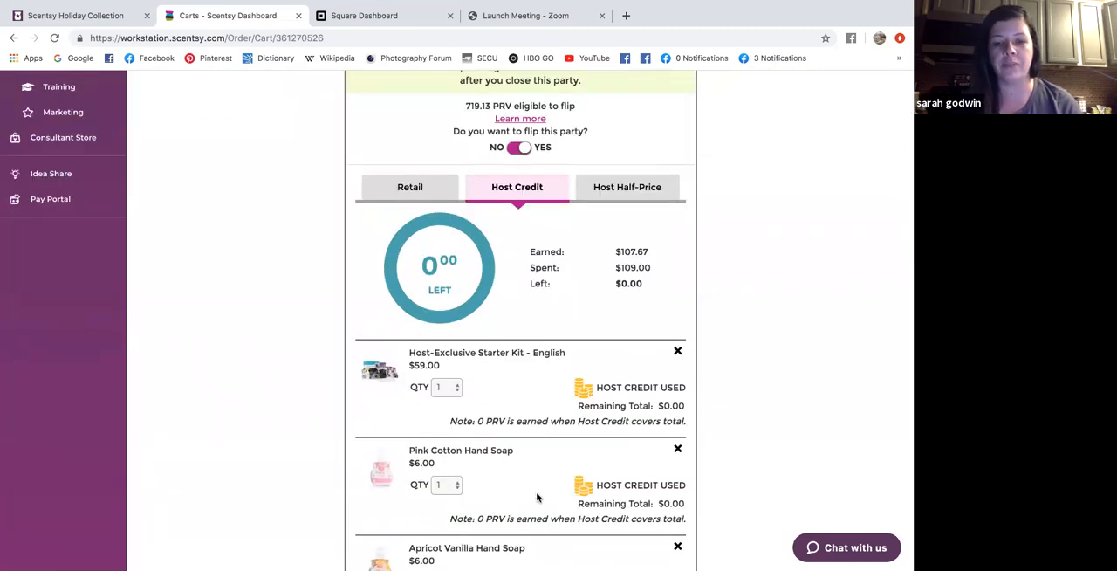
scroll("down", 3)
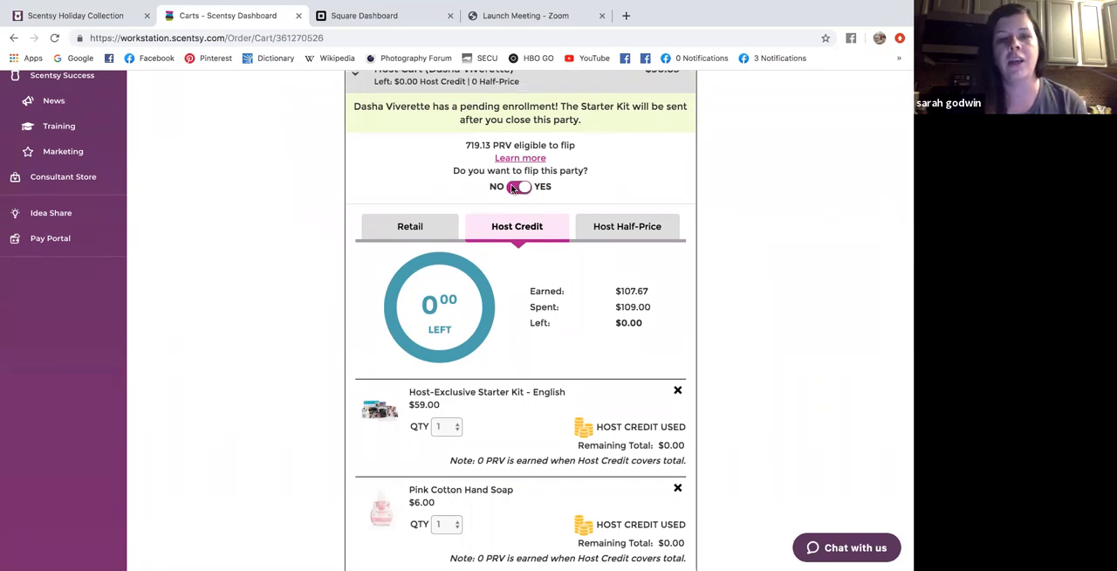
Review the YES flip toggle and host cart, then move to the Zoom post-attendee page.
left_click(519, 186)
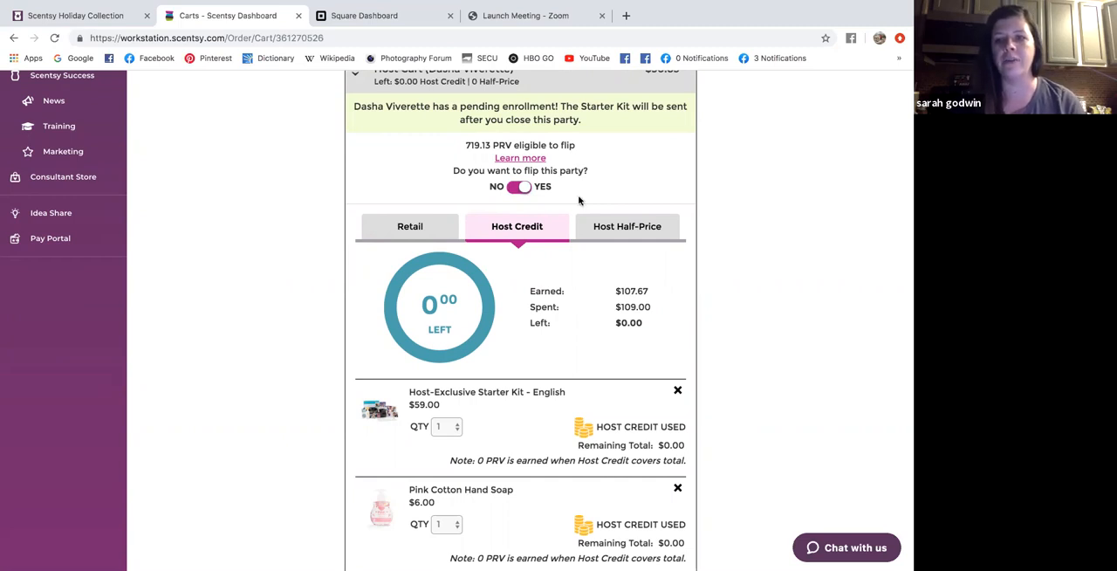
mouse_move(434, 171)
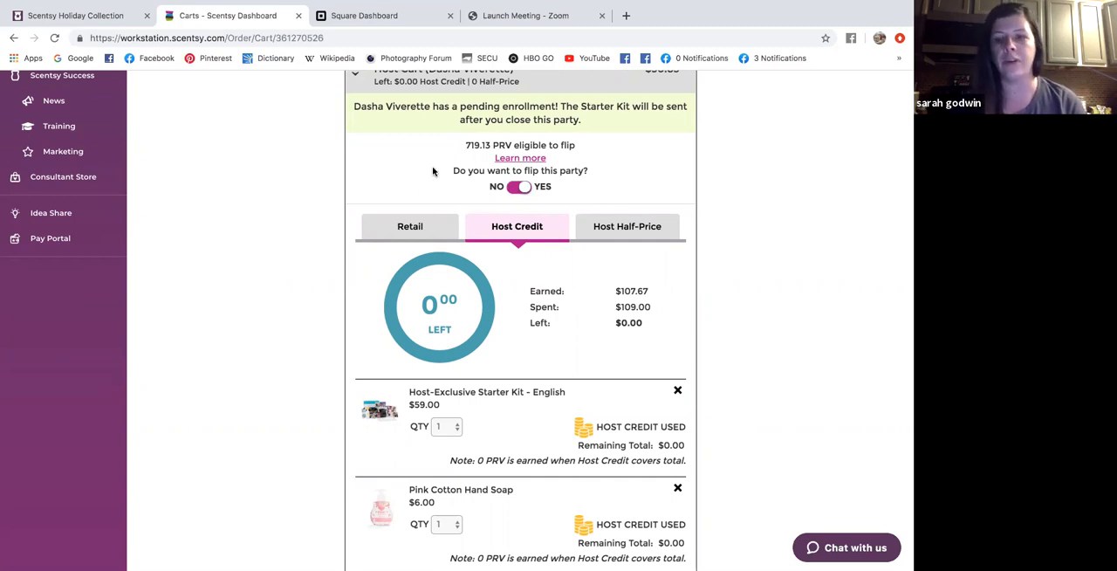
mouse_move(594, 159)
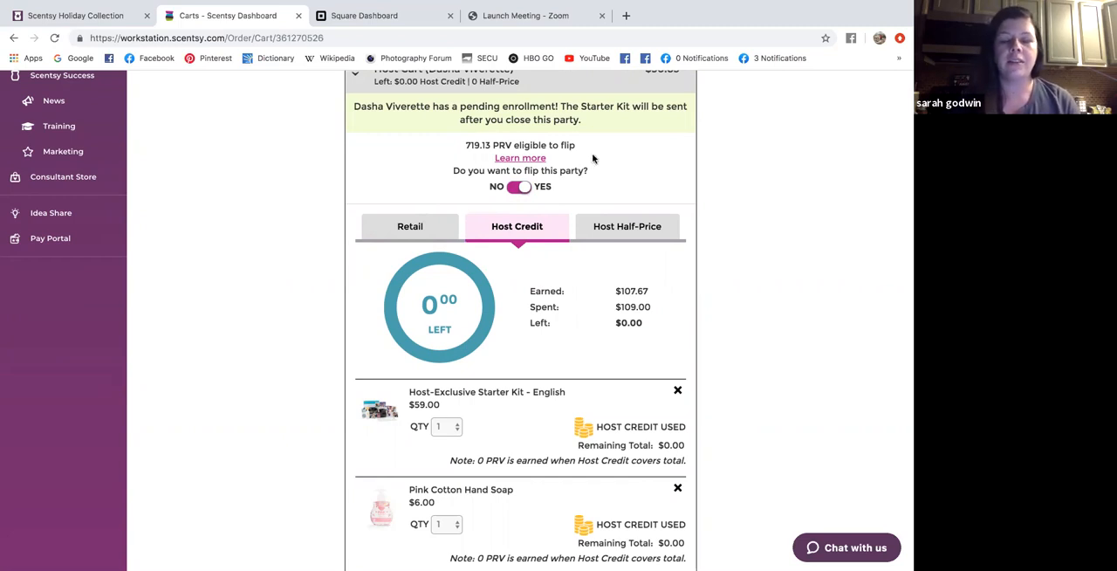
mouse_move(491, 201)
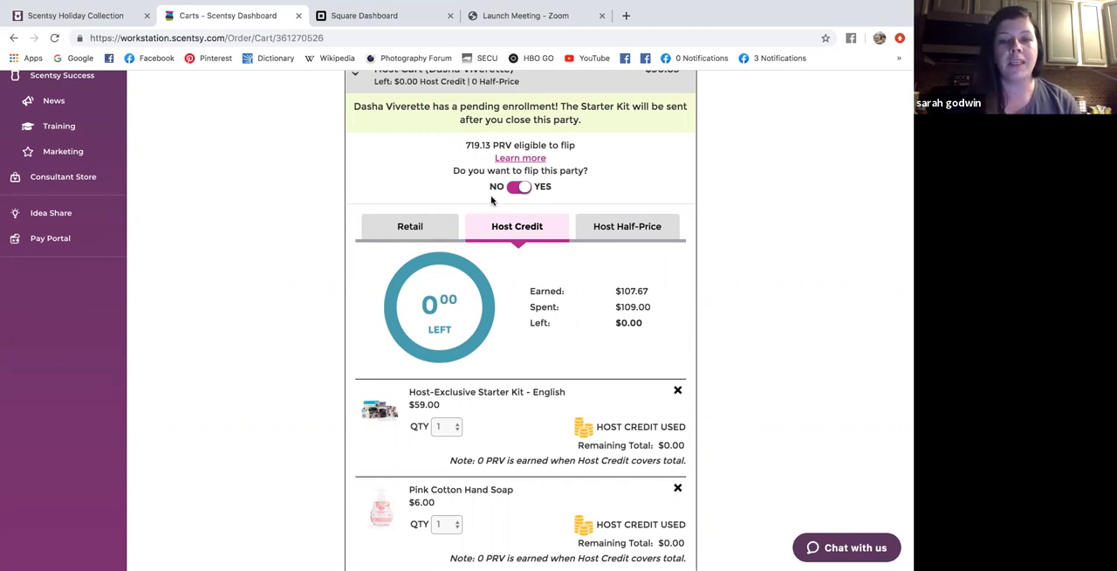
mouse_move(482, 202)
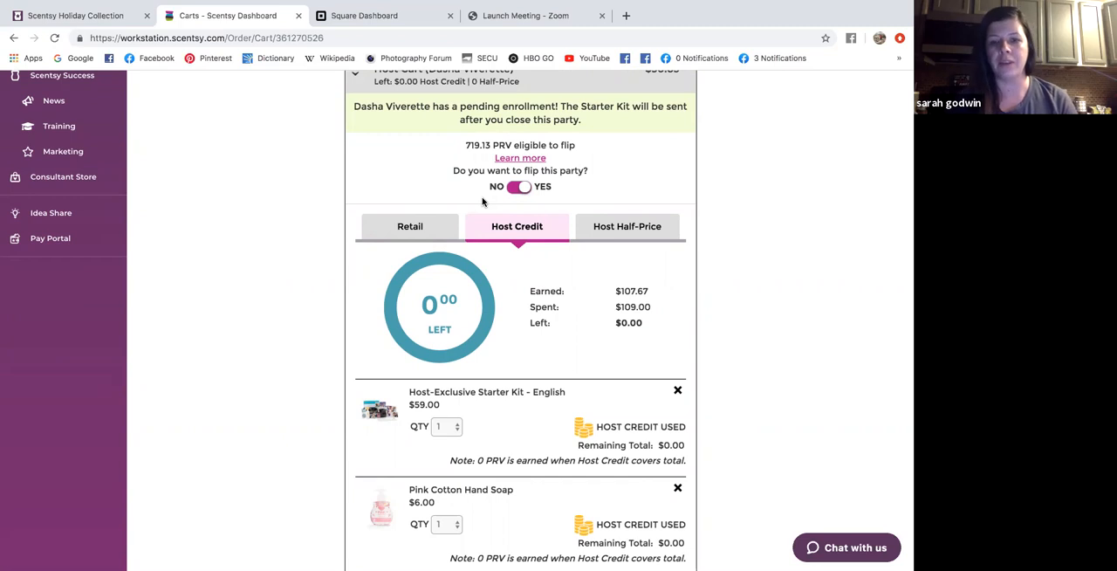
scroll("down", 3)
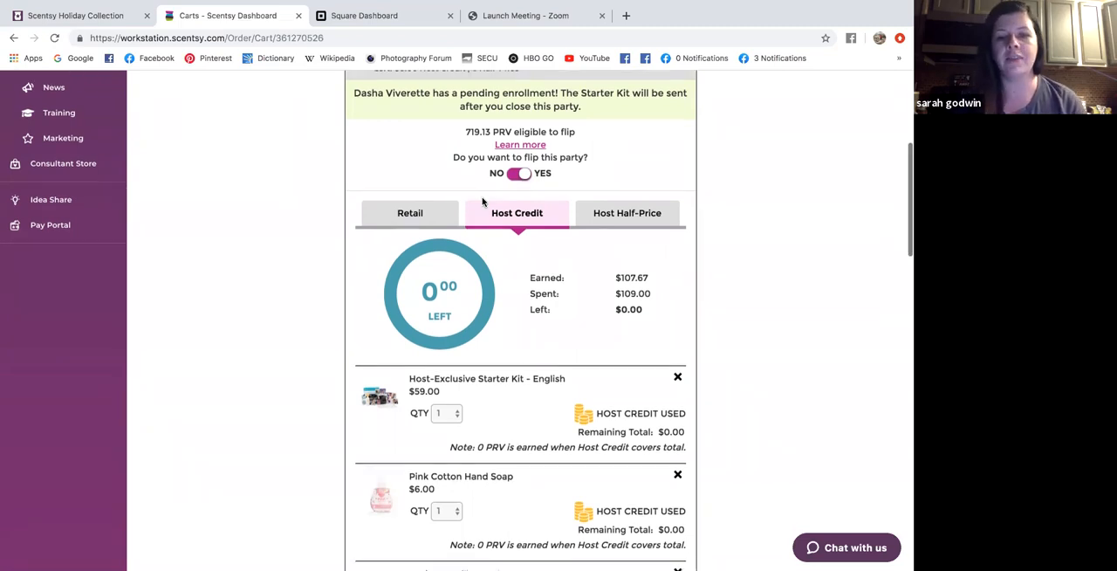
scroll("down", 3)
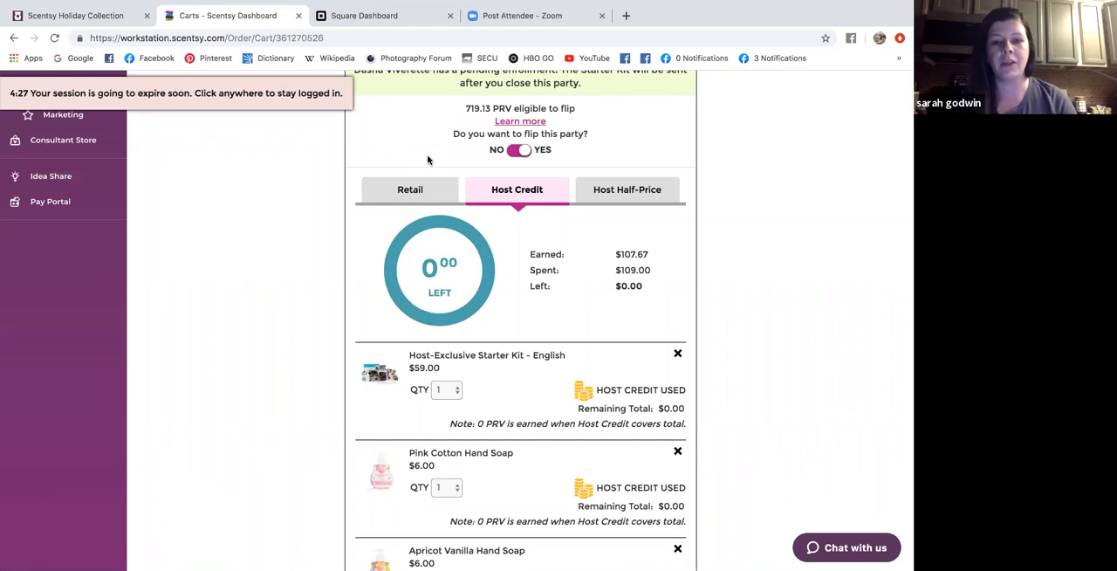
mouse_move(475, 155)
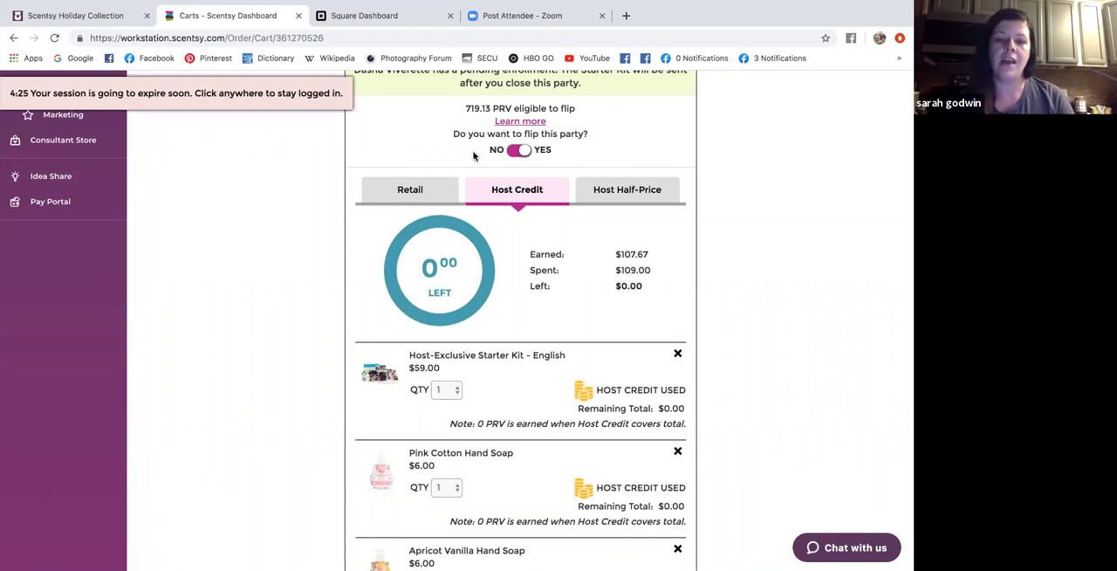
mouse_move(419, 110)
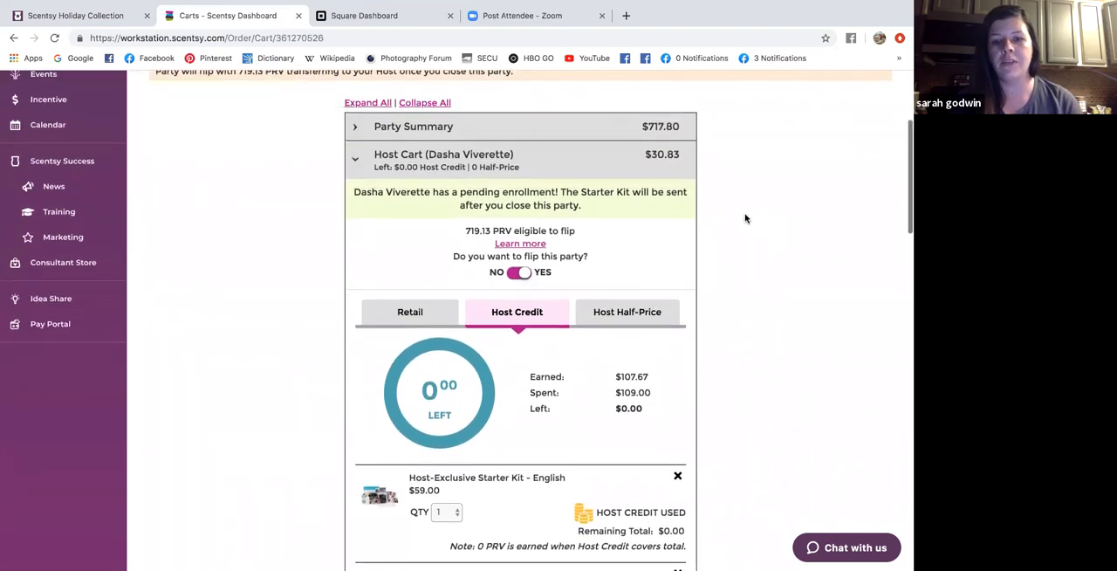
scroll("down", 3)
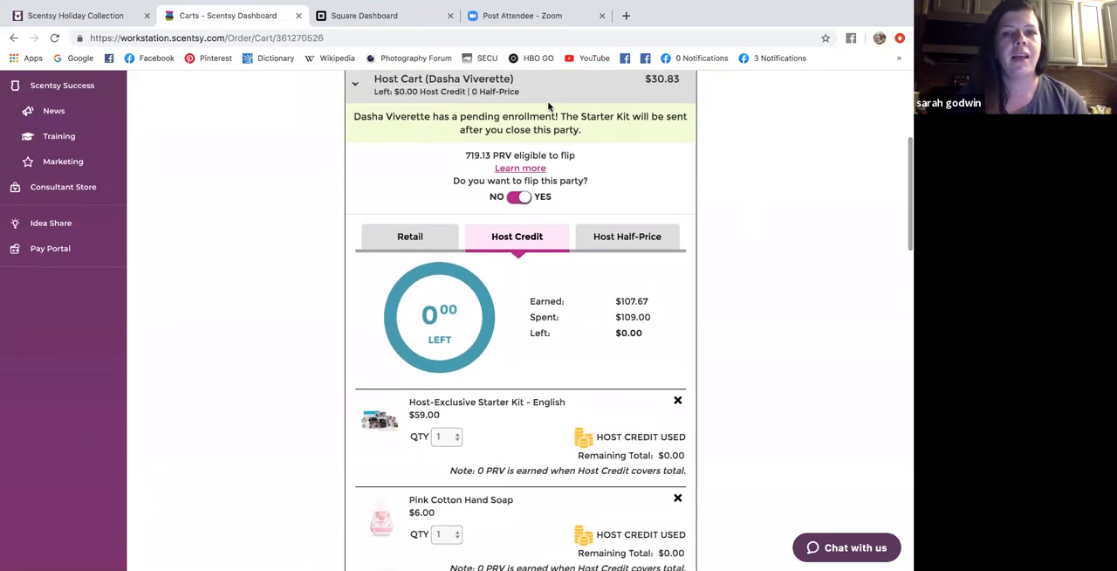
left_click(533, 15)
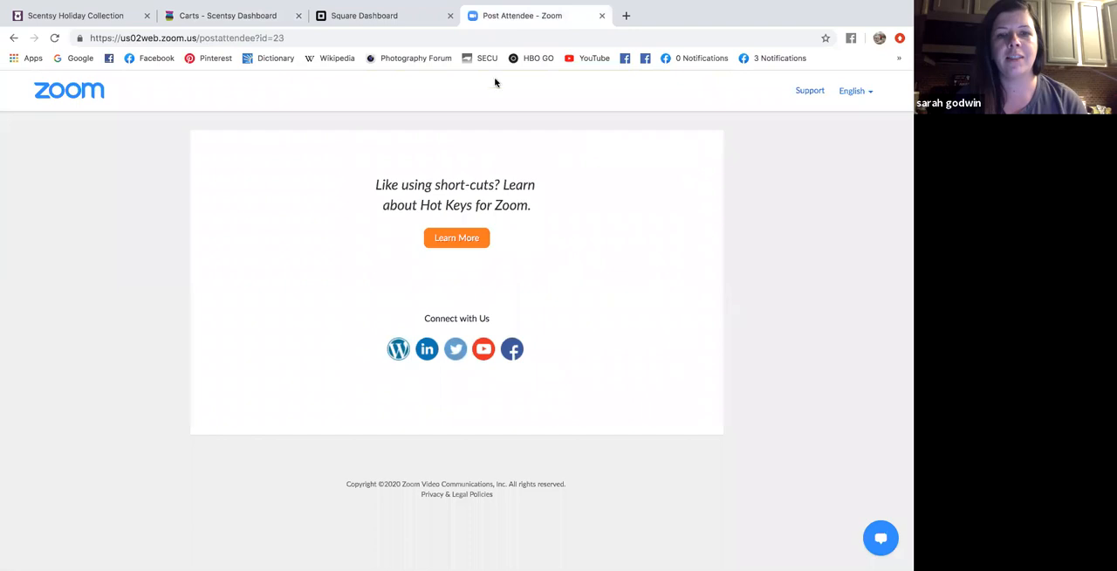
mouse_move(467, 61)
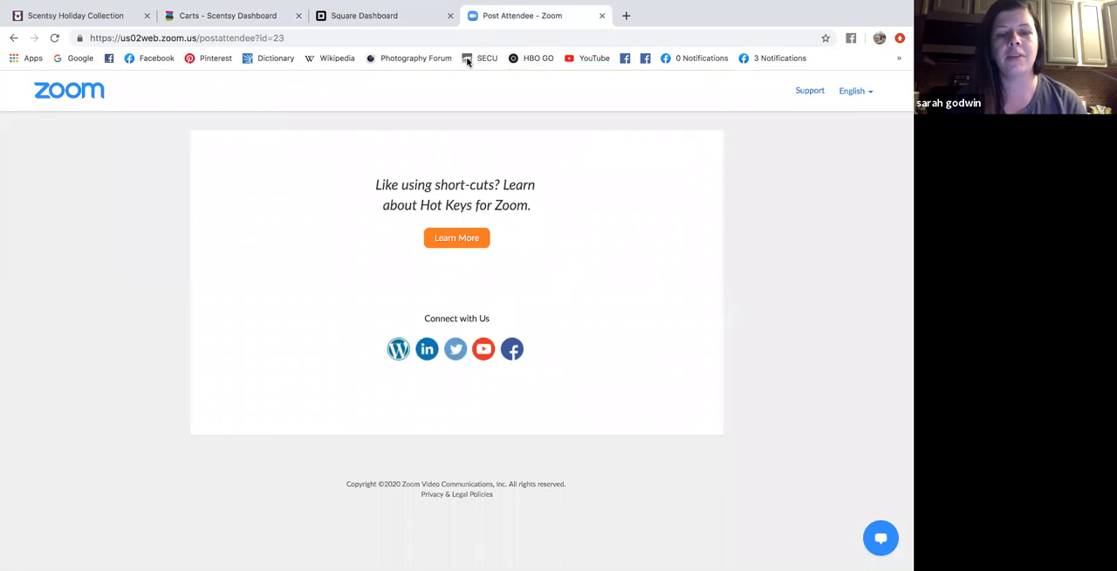